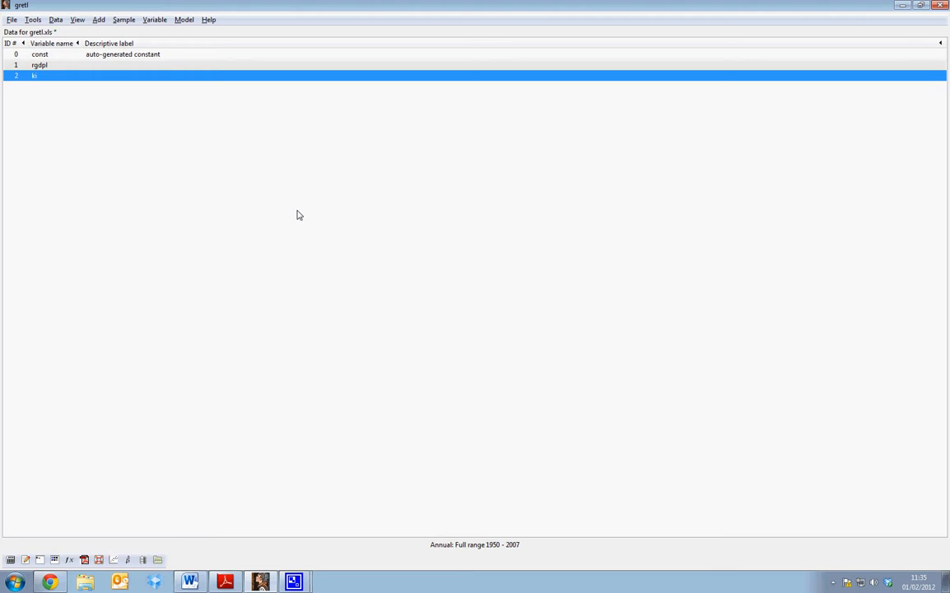
pyautogui.moveTo(166, 184)
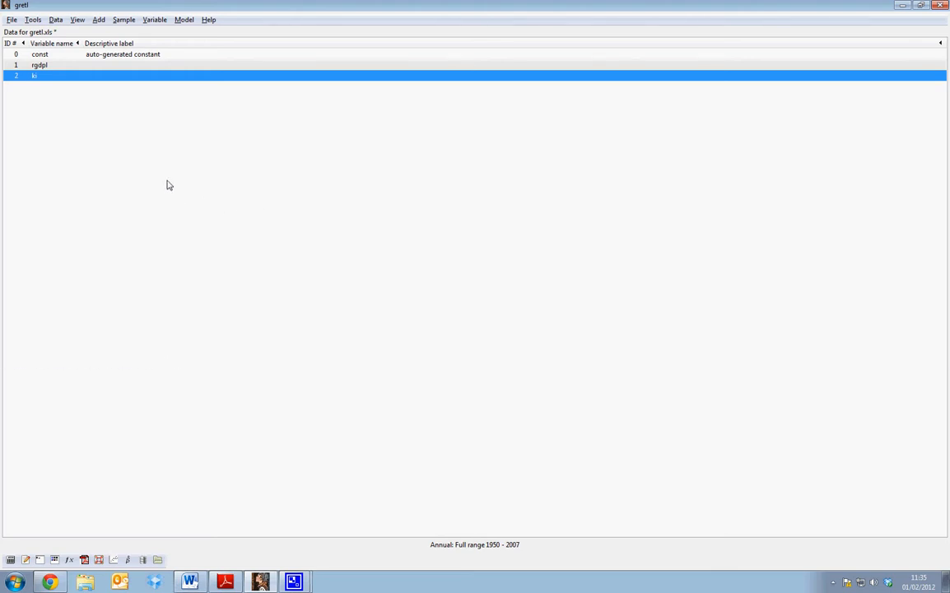
pyautogui.moveTo(122, 133)
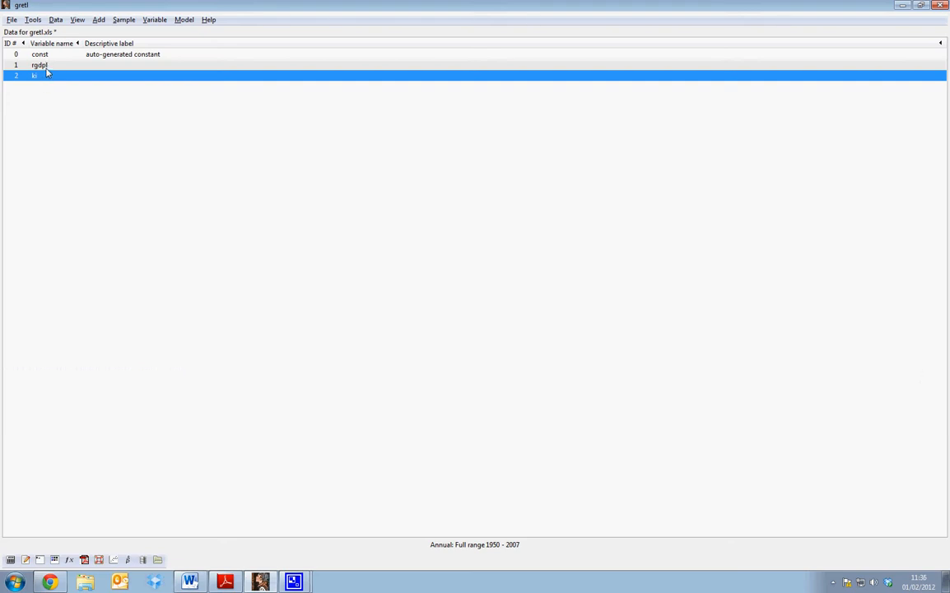
# Select rgdpl with ki and add their first differences, d_rgdpl and d_ki.
pyautogui.click(39, 65)
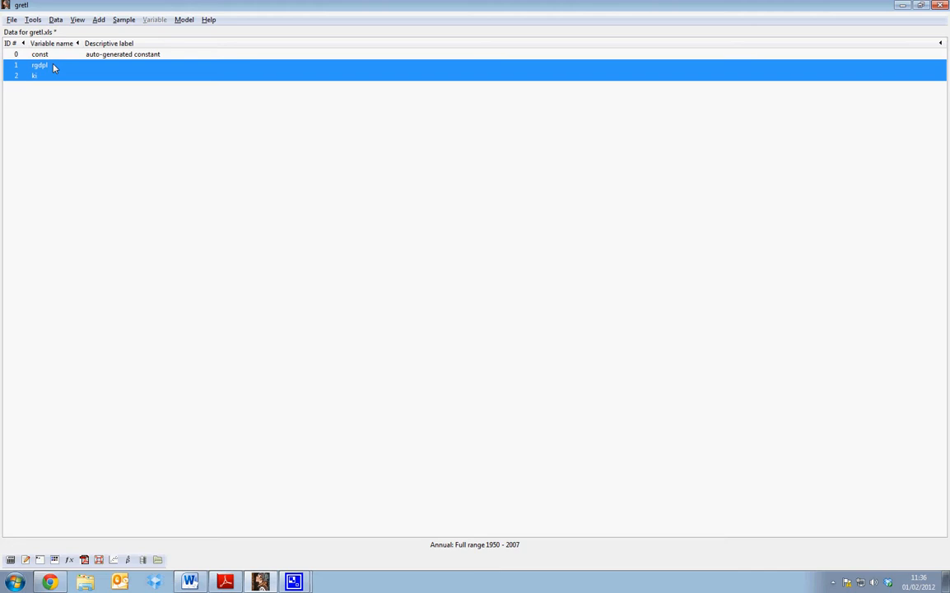
pyautogui.click(56, 19)
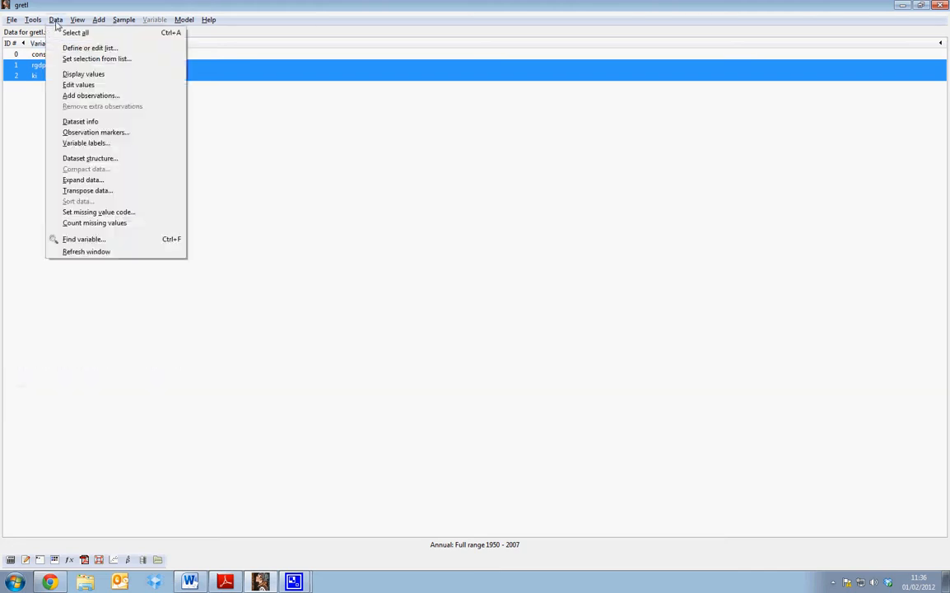
pyautogui.click(98, 19)
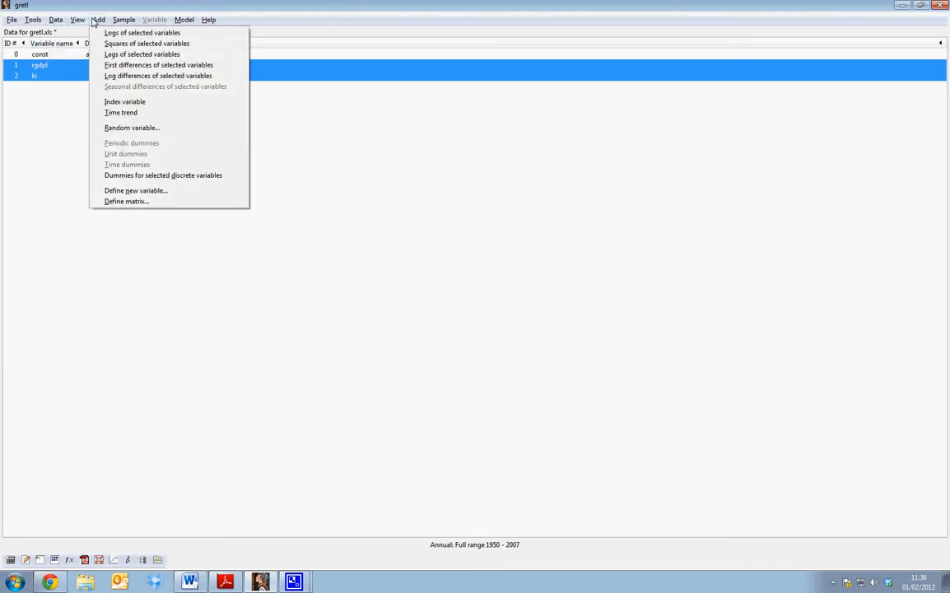
pyautogui.moveTo(142, 32)
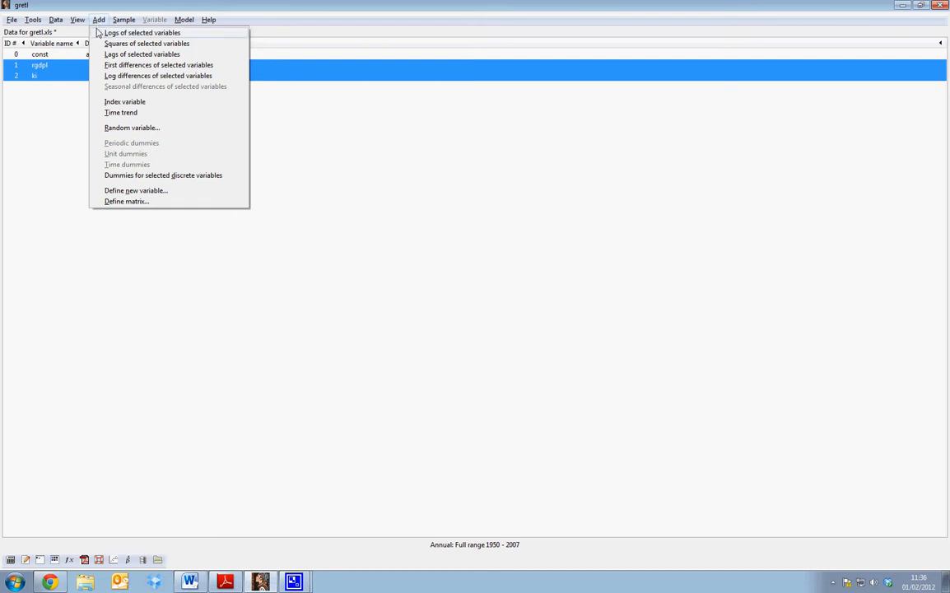
pyautogui.moveTo(158, 65)
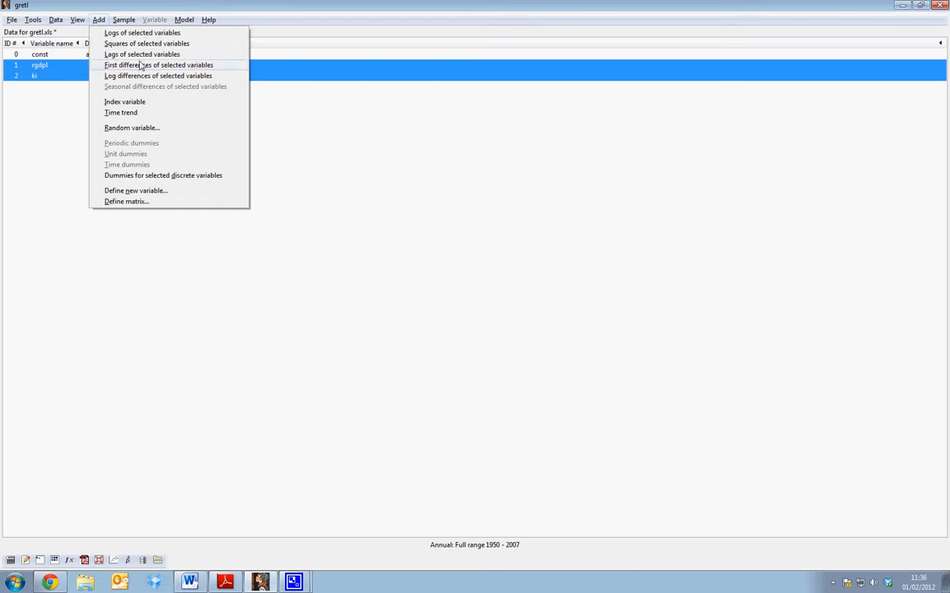
pyautogui.click(158, 64)
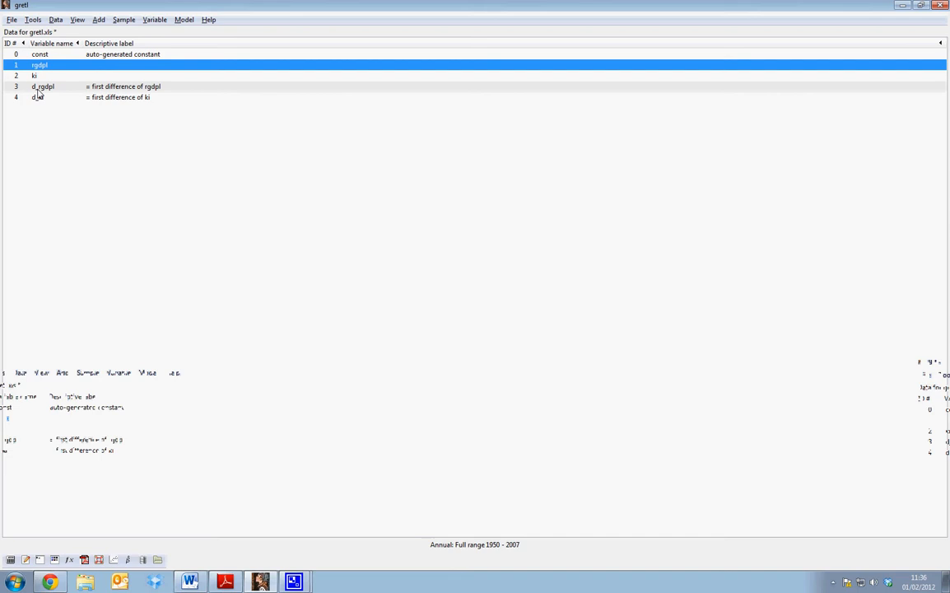
pyautogui.click(98, 19)
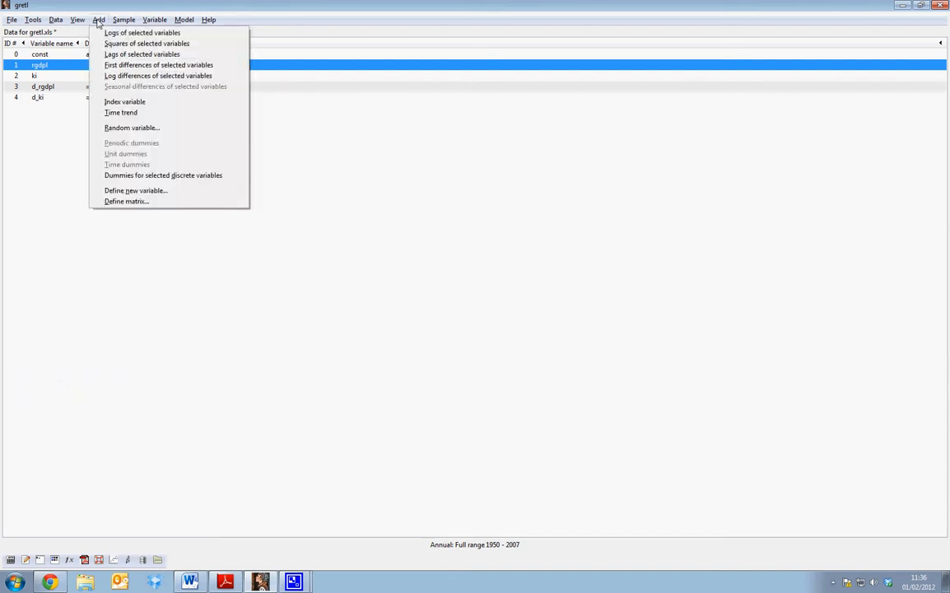
pyautogui.moveTo(142, 32)
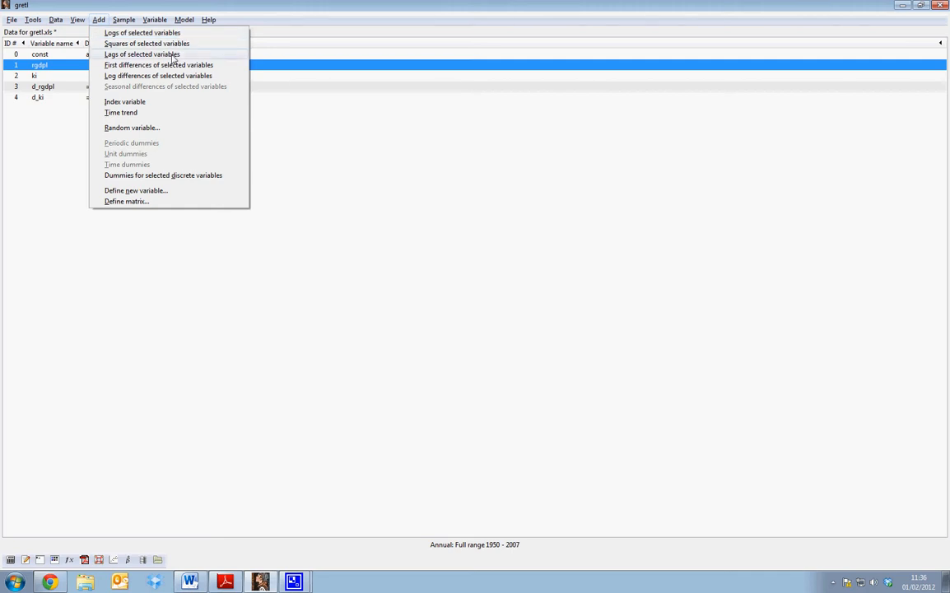
pyautogui.click(158, 64)
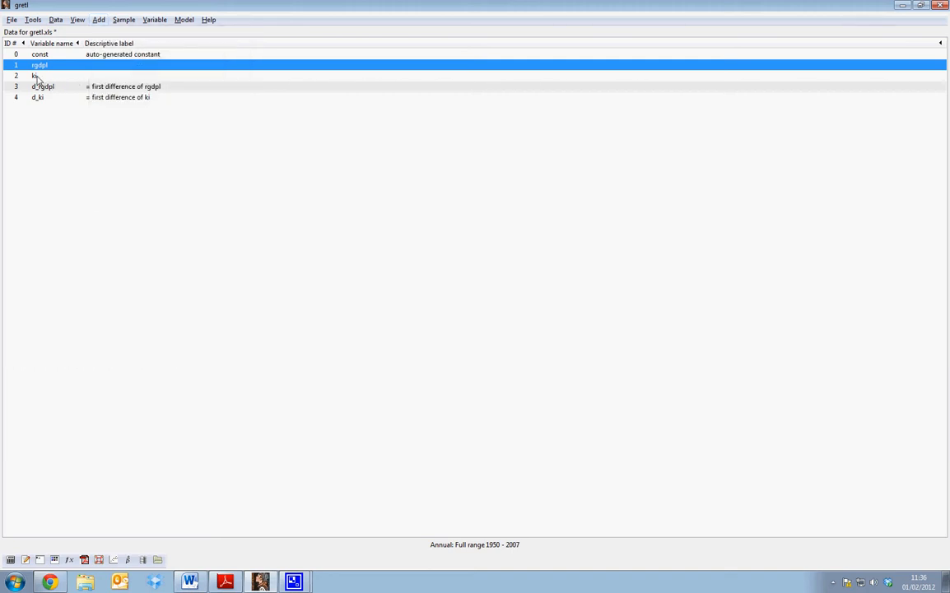
# Add lags of ki with 4 lags, creating ki_1 through ki_4.
pyautogui.click(98, 19)
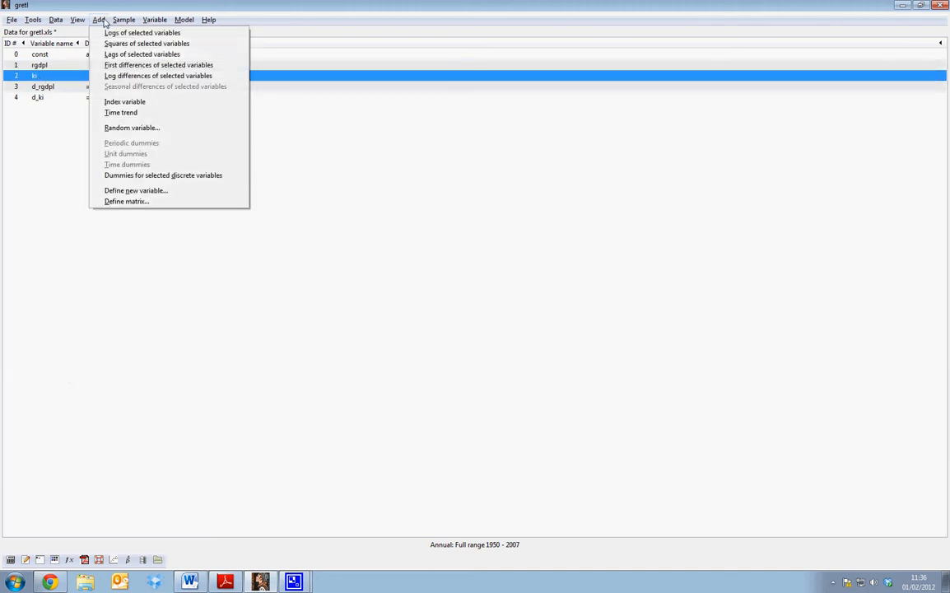
pyautogui.click(142, 55)
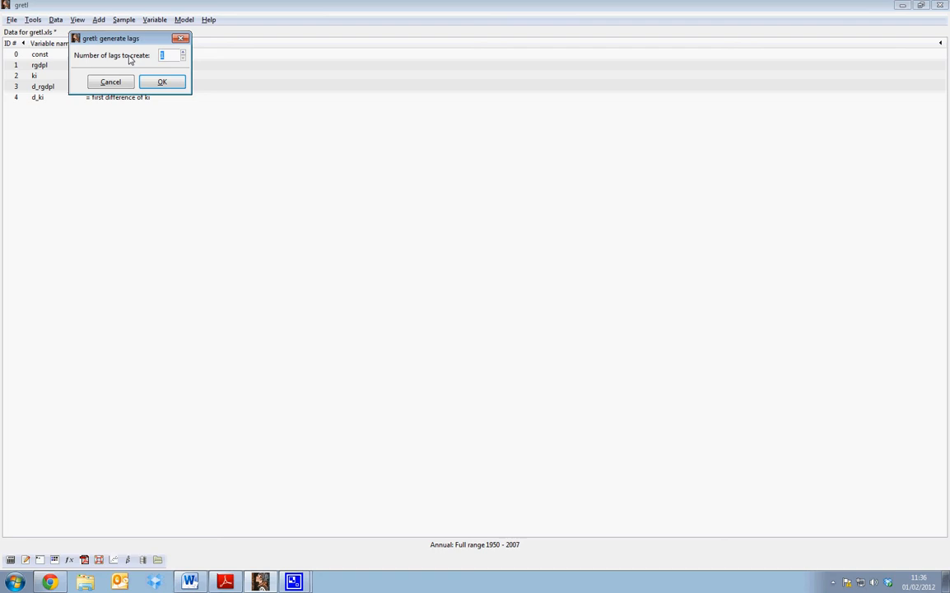
pyautogui.click(183, 51)
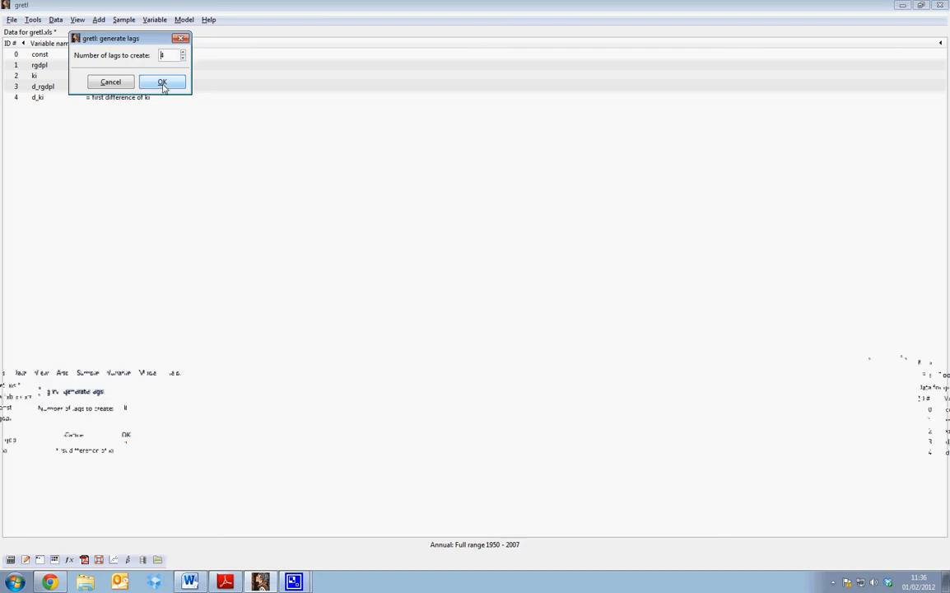
pyautogui.click(161, 82)
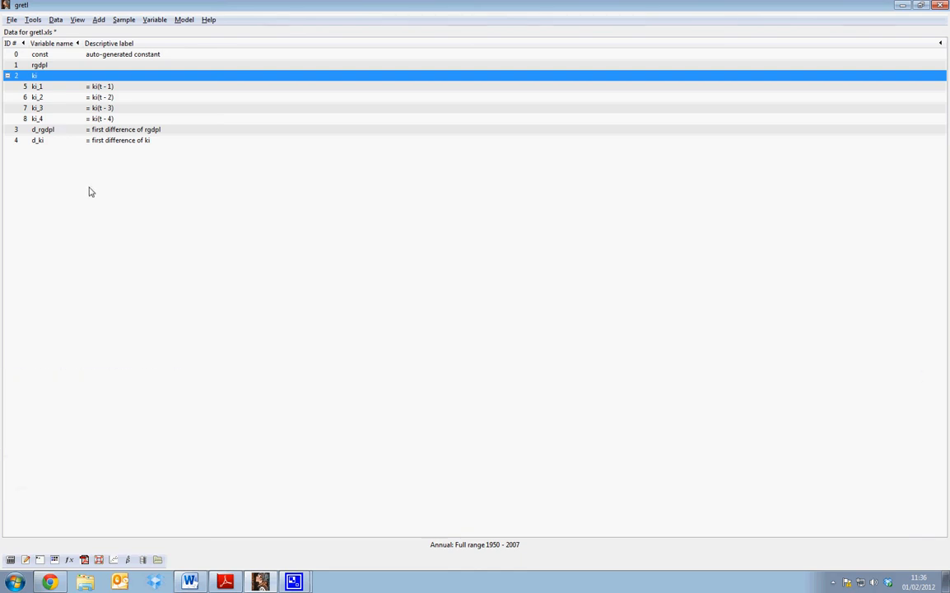
pyautogui.moveTo(349, 483)
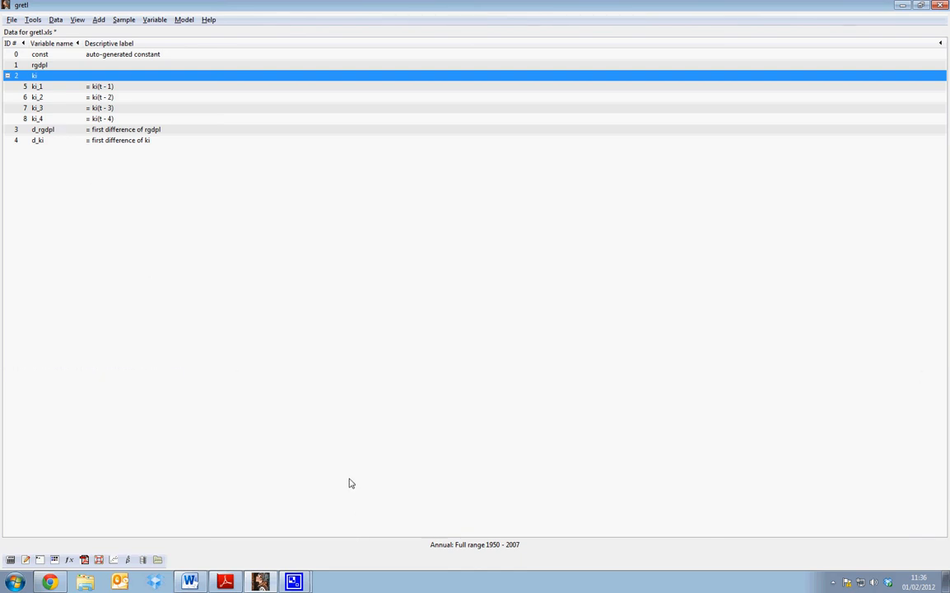
pyautogui.moveTo(259, 275)
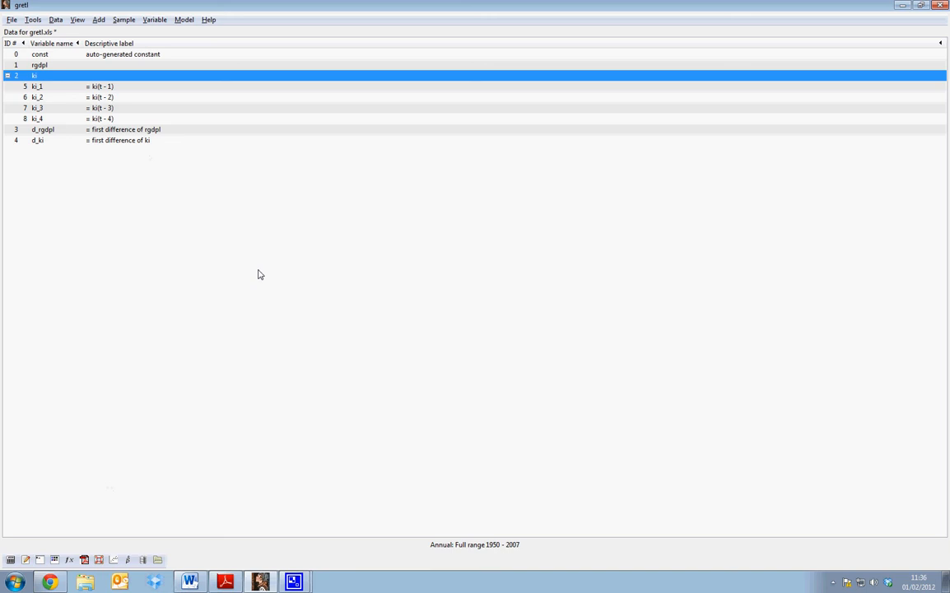